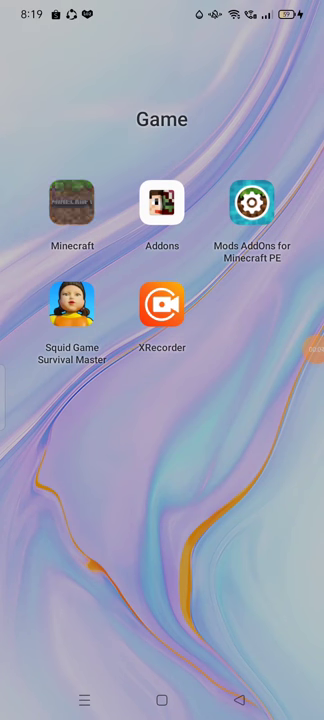
# - Launch Minecraft from the Game folder on the home screen
pyautogui.click(72, 204)
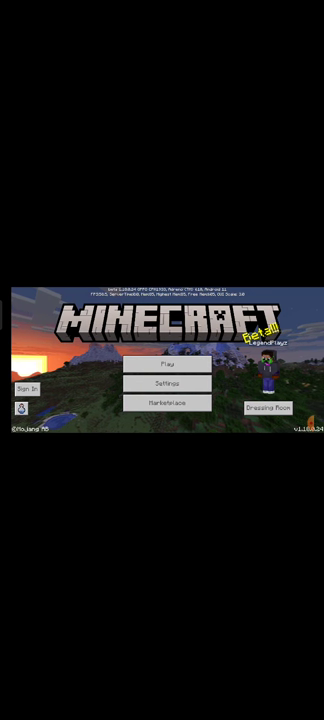
pyautogui.click(162, 366)
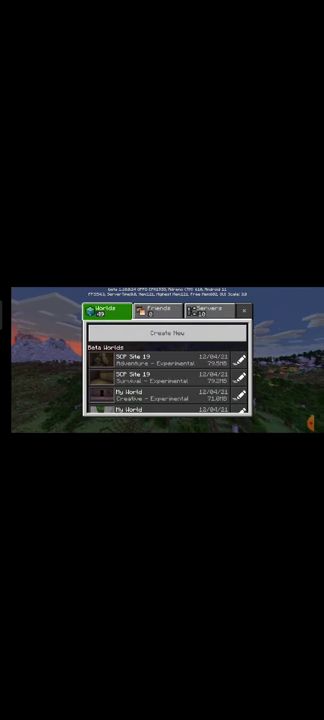
pyautogui.scroll(-3)
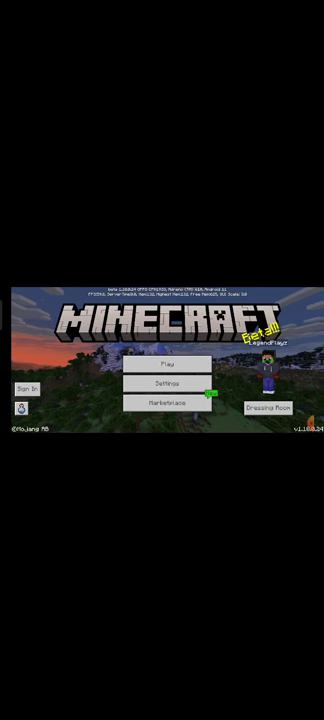
# - Show the saved worlds list and scroll down to find the friend's world
pyautogui.click(168, 364)
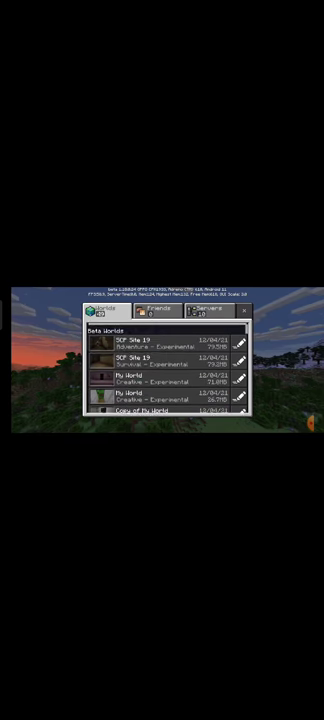
pyautogui.scroll(-3)
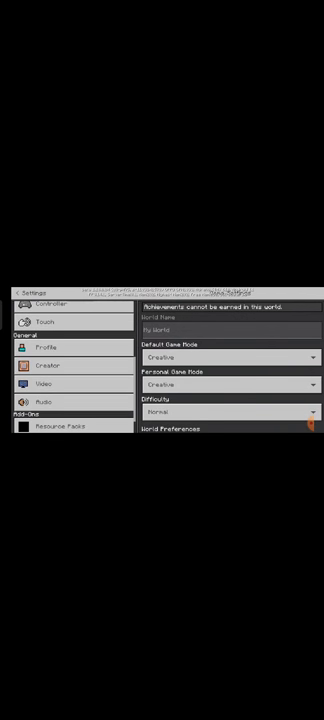
# - Load the world, spawning inside the house beside the row of furnaces
pyautogui.click(44, 380)
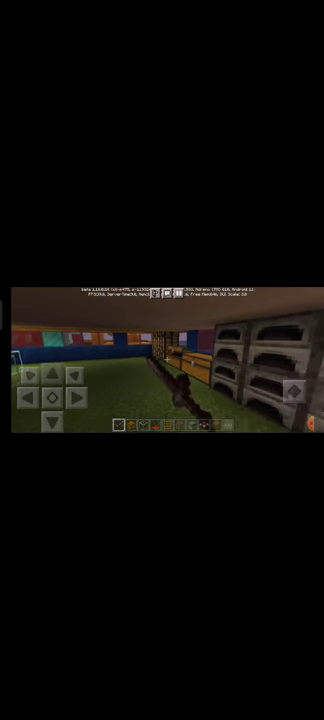
# - Walk through the house into the gold-block room with the chest
pyautogui.click(190, 390)
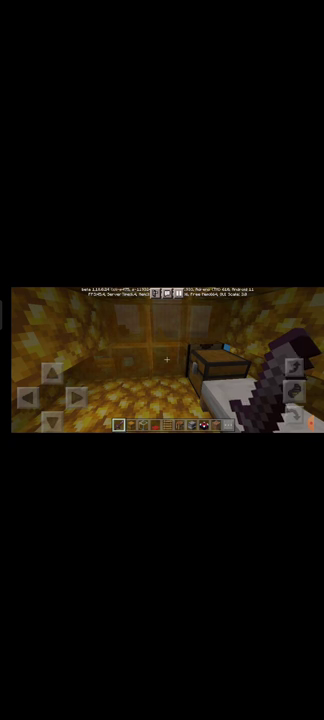
pyautogui.click(204, 356)
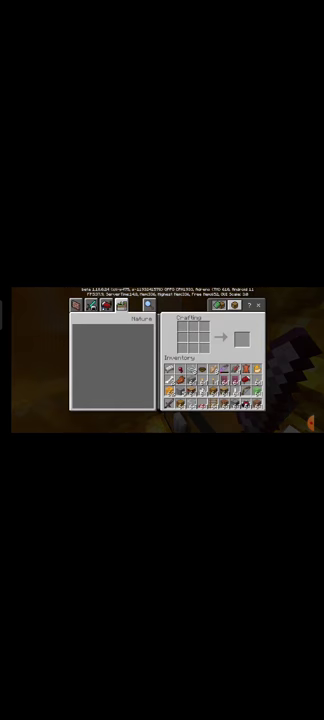
pyautogui.click(258, 308)
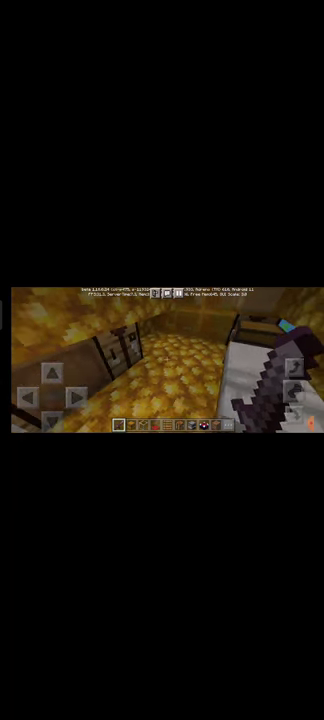